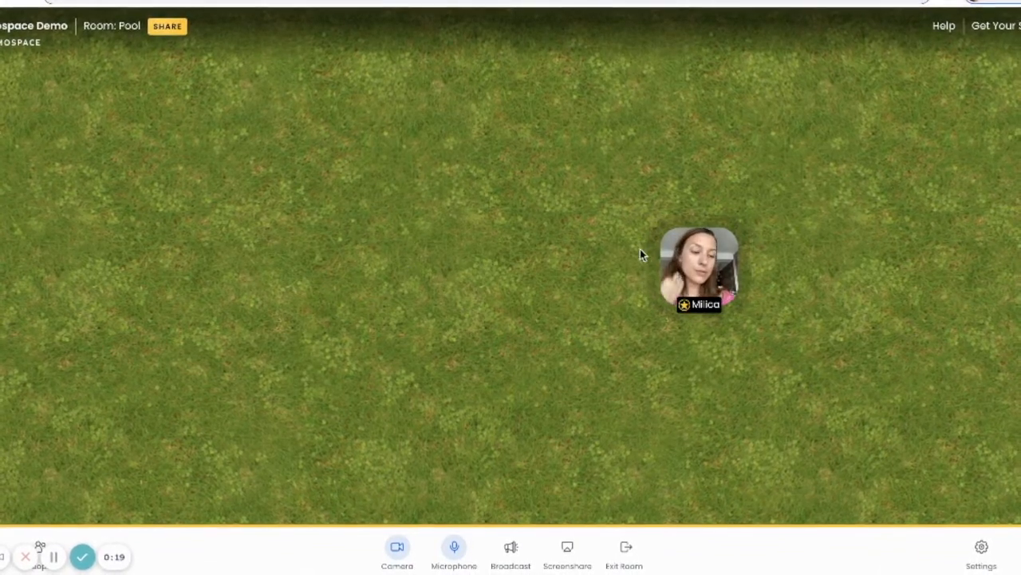
Open Customize Room and expand the Custom category to show the custom image option
click(837, 459)
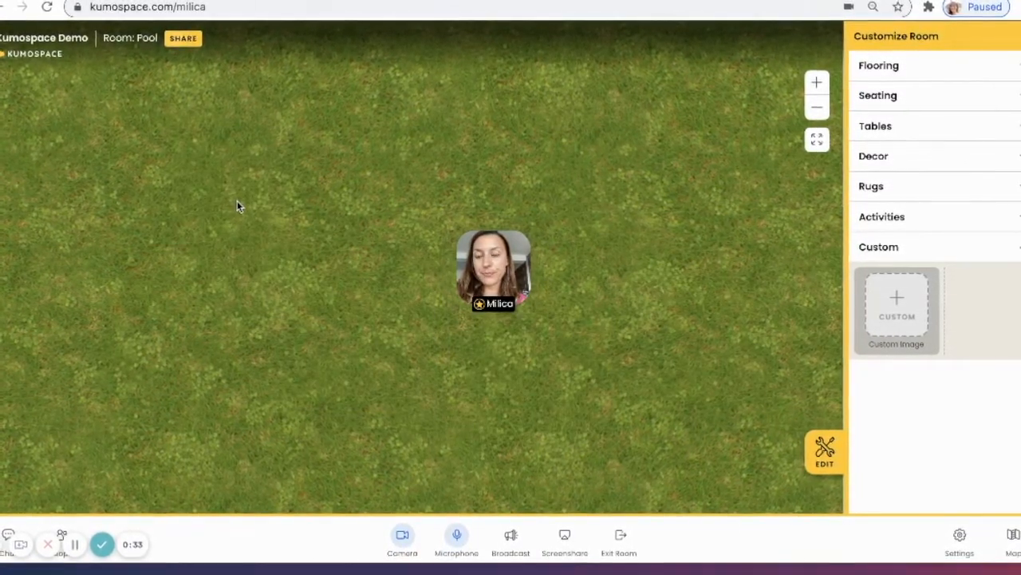
click(897, 307)
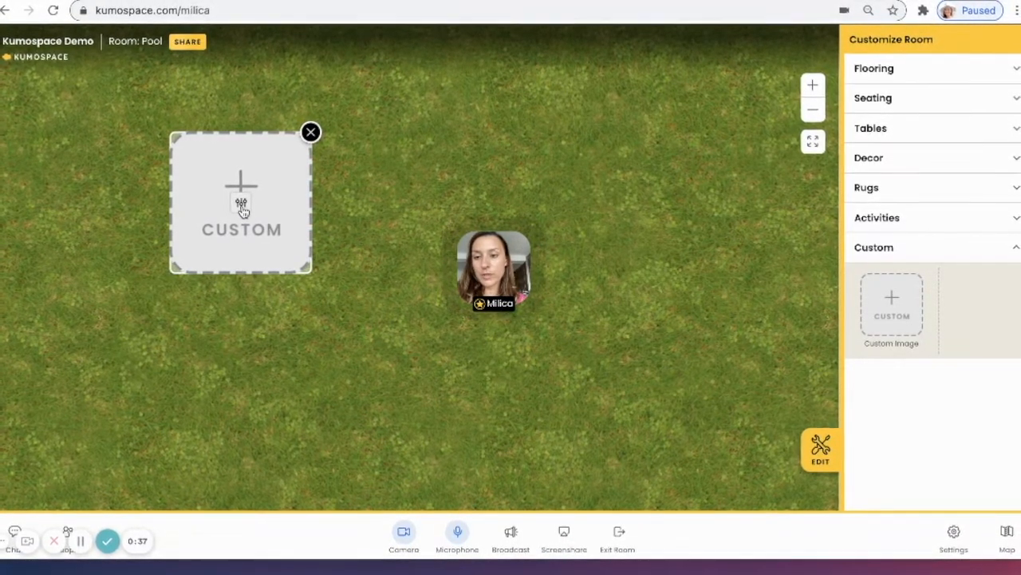
Drop a custom image placeholder, view its image address settings, then cancel
click(242, 203)
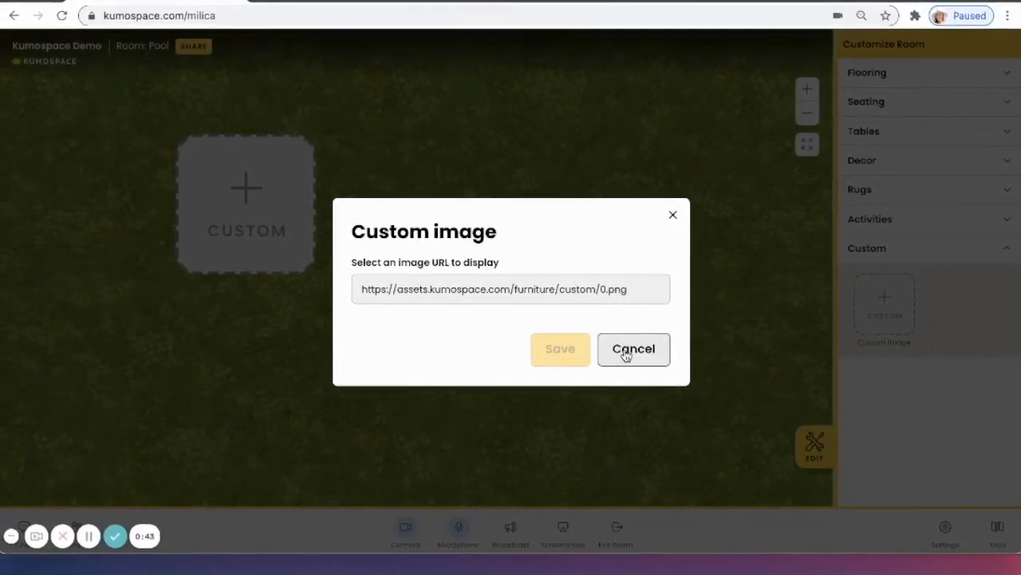
click(633, 349)
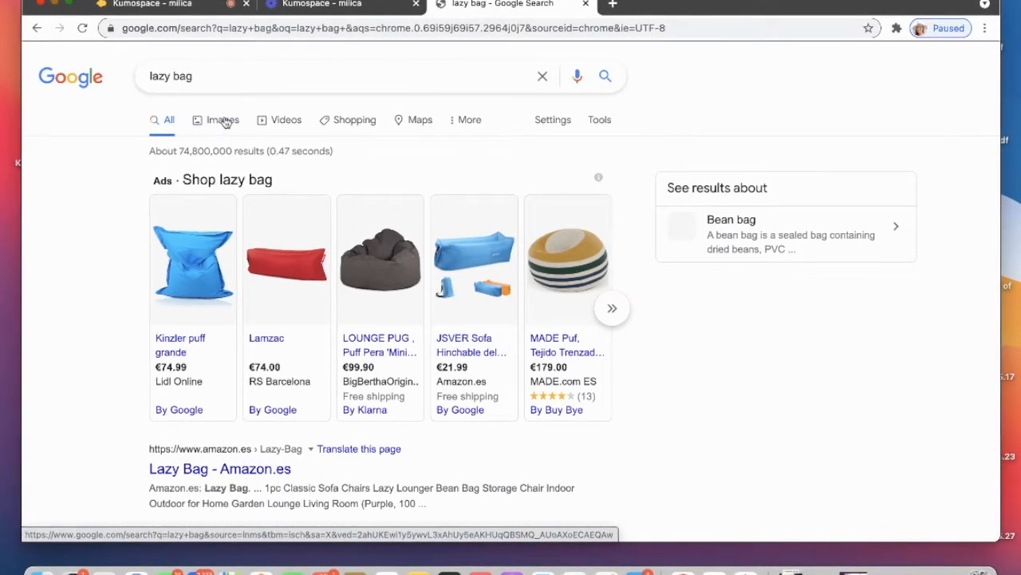
Switch the 'lazy bag' Google search to image results and scroll through them
click(221, 120)
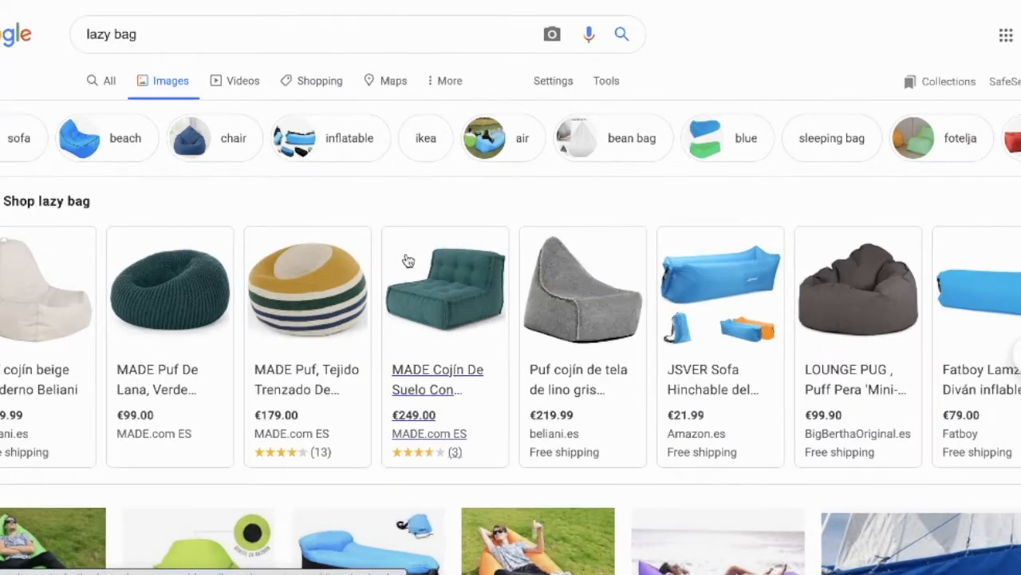
mouse_move(652, 272)
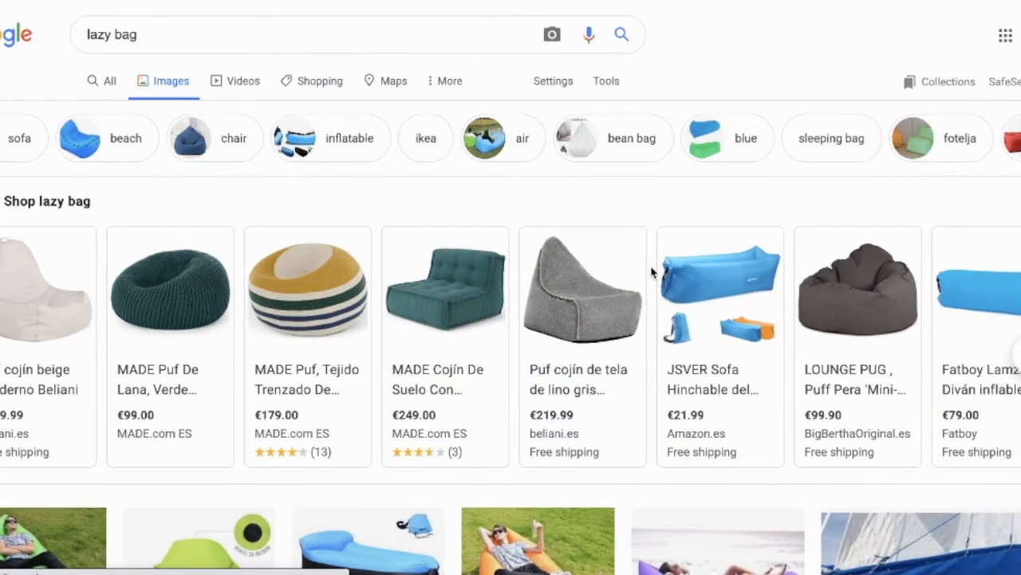
scroll(down, 3)
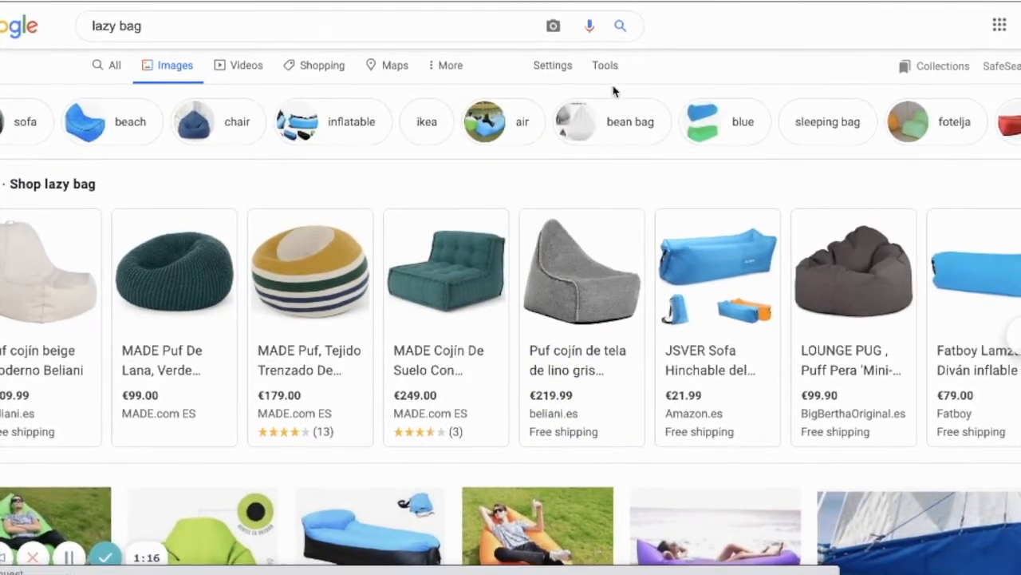
Filter the 'lazy bag' image results by color to Transparent
click(604, 66)
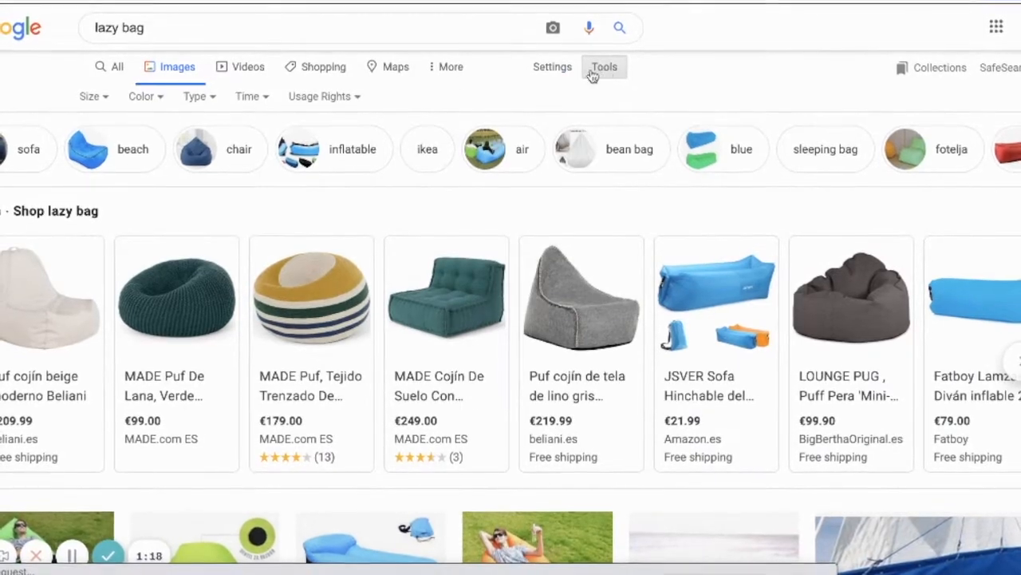
click(146, 95)
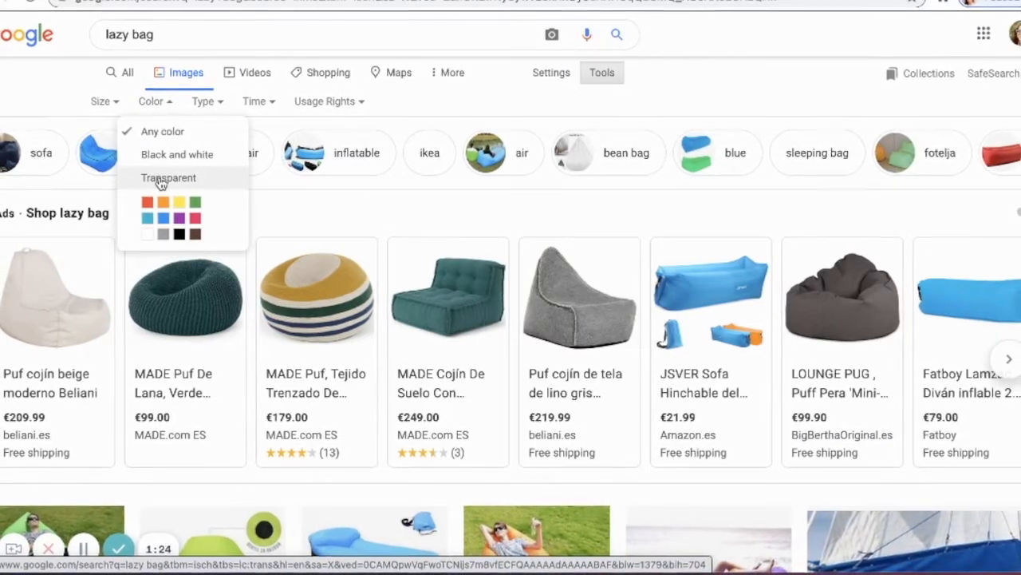
click(168, 177)
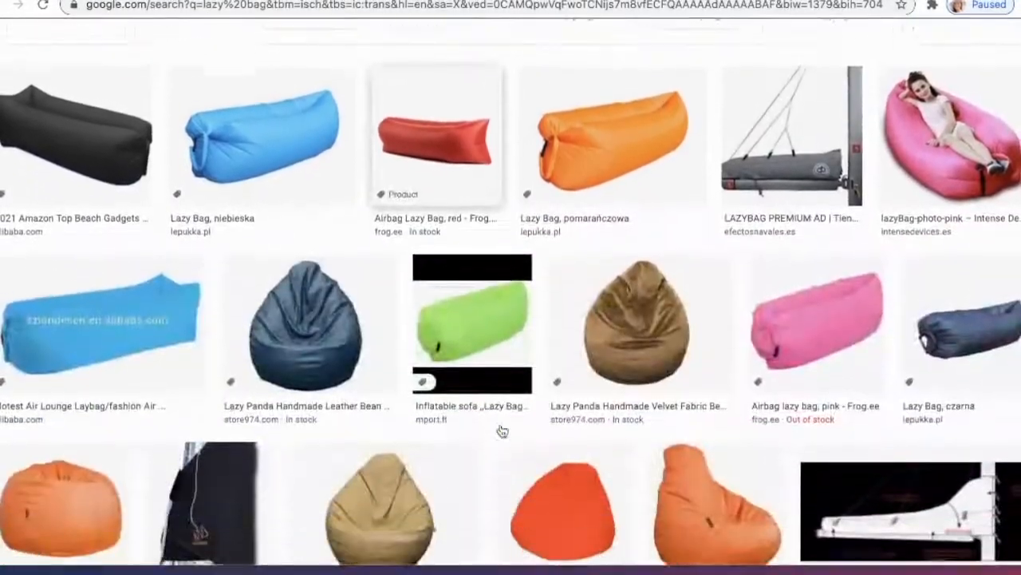
scroll(down, 3)
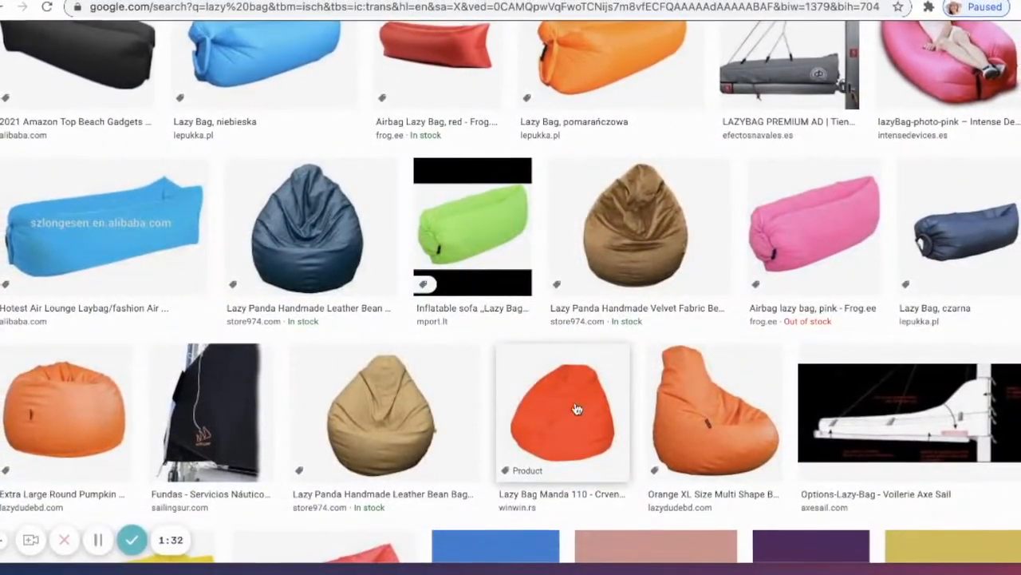
Copy the image address of the brown Lazy Panda bean bag result, then return to Kumospace
click(638, 227)
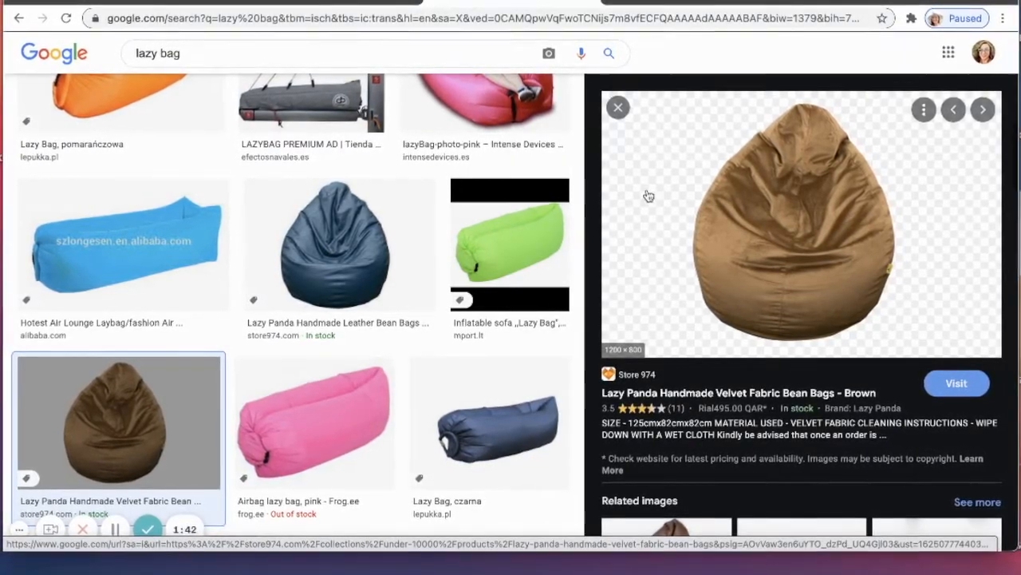
right_click(798, 224)
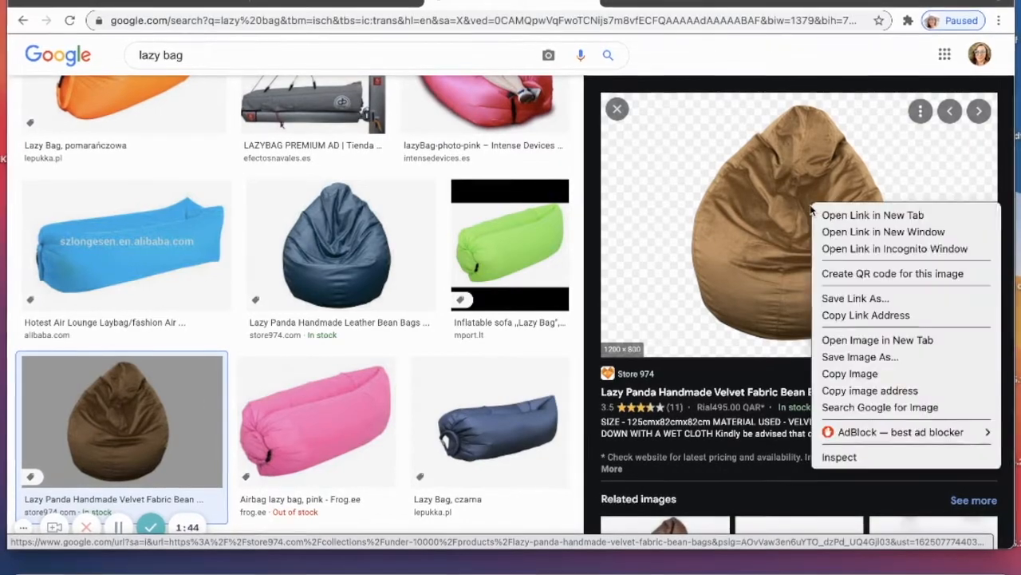
mouse_move(846, 373)
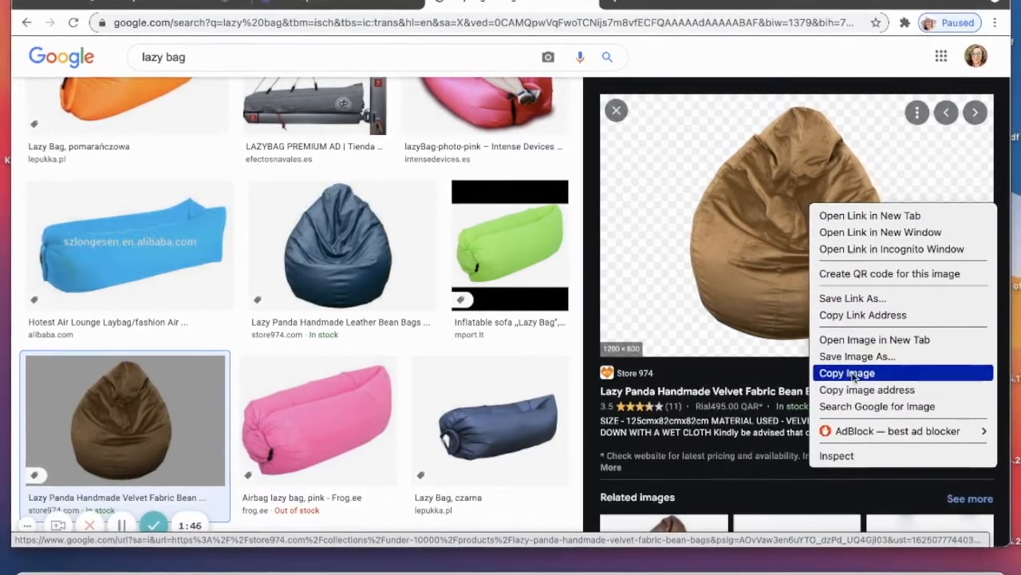
click(846, 373)
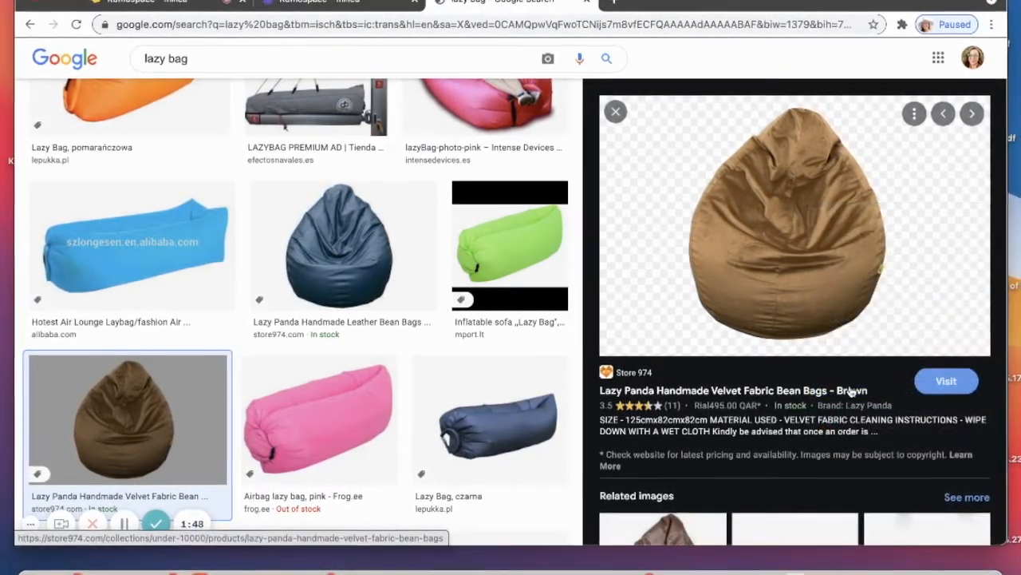
click(148, 2)
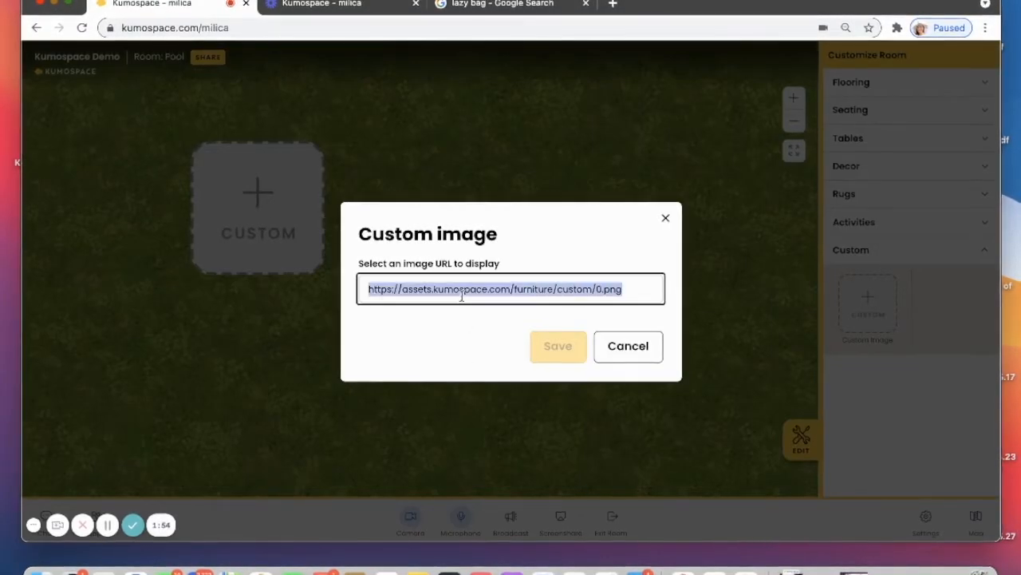
Paste the Lazy Panda bean bag image URL into the custom image field and save
text(http://cdn.shopify.com/s/files/1/2301/4381/products/lazy-panc)
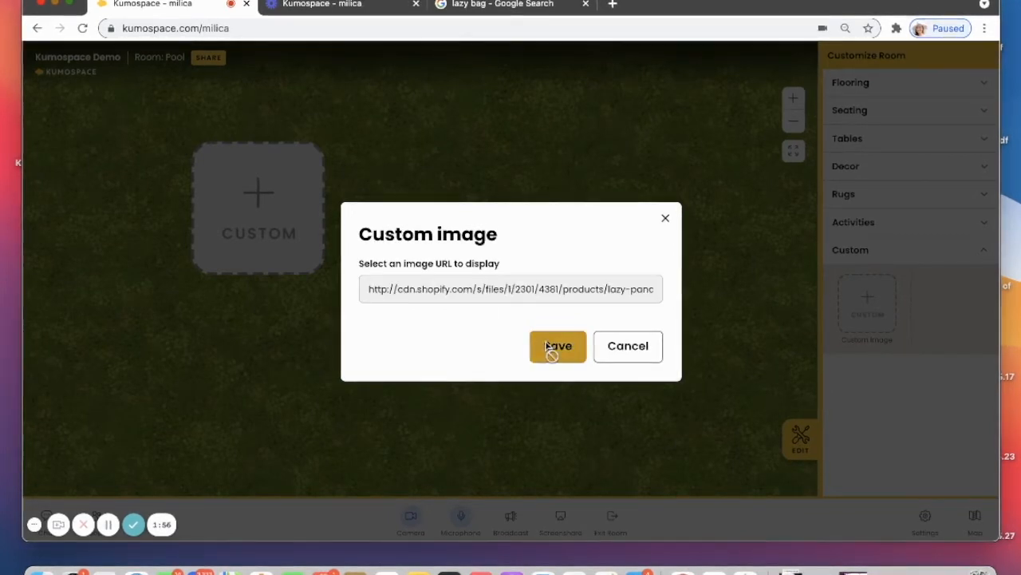
click(558, 347)
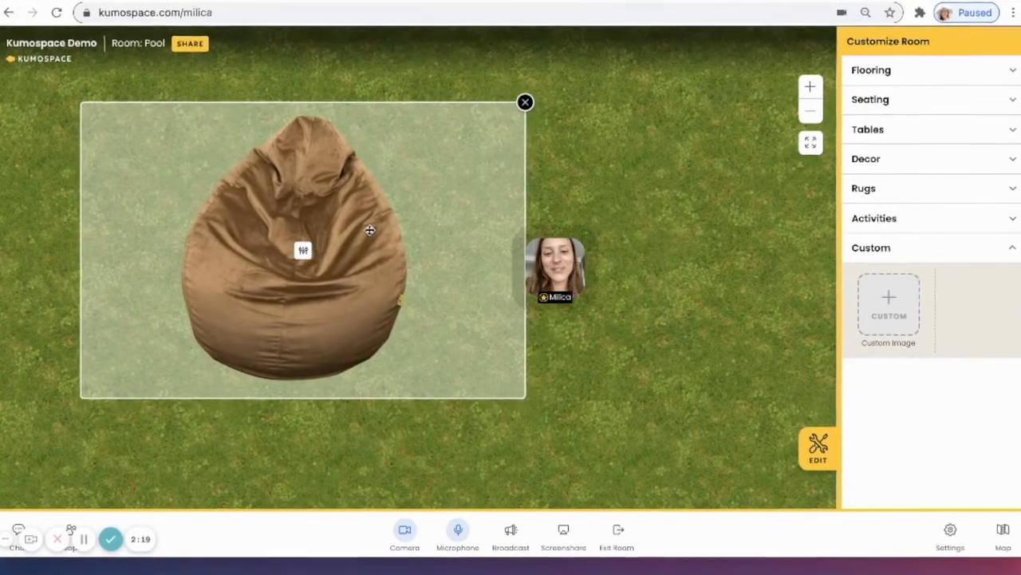
Click an empty spot in the room to deselect the bean bag object
click(525, 103)
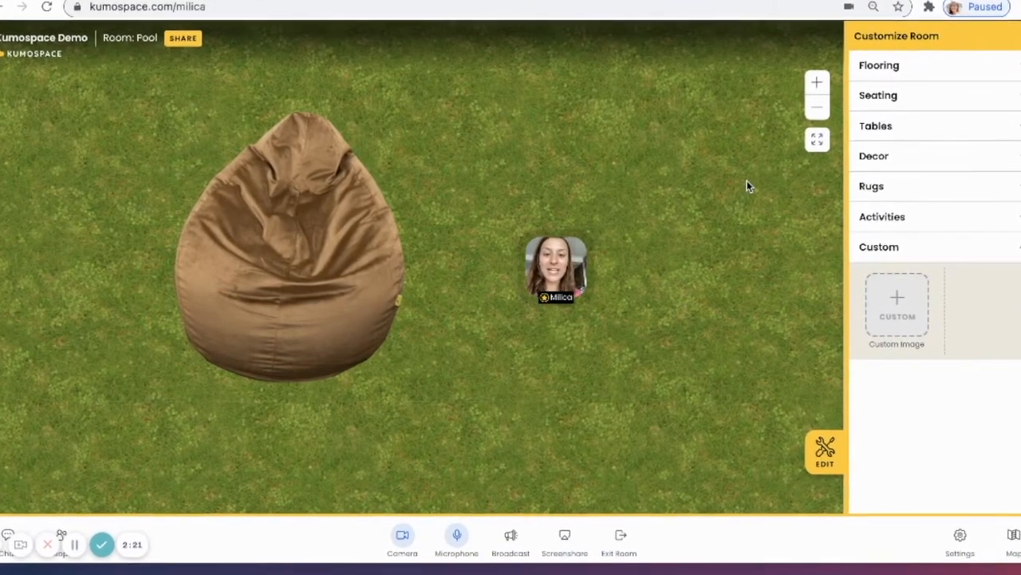